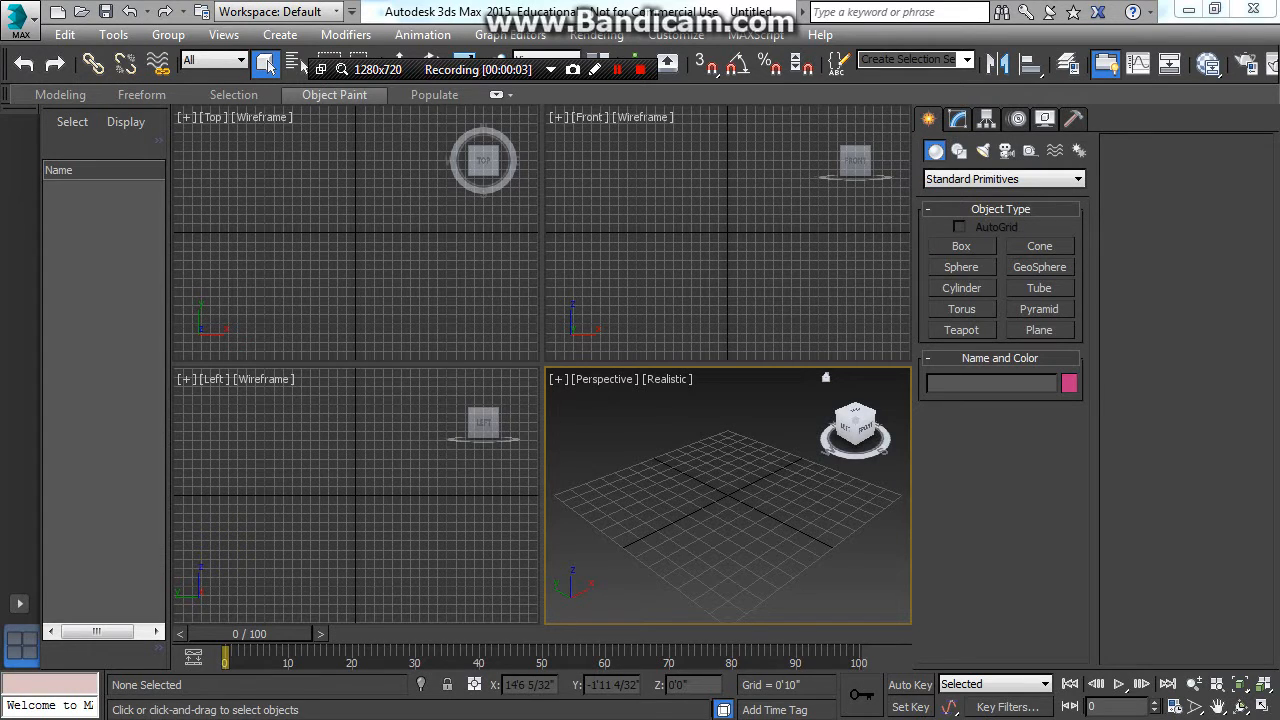
Step: Draw a wide, flat Cylinder001 in the Perspective viewport as the pizza base
left_click(961, 288)
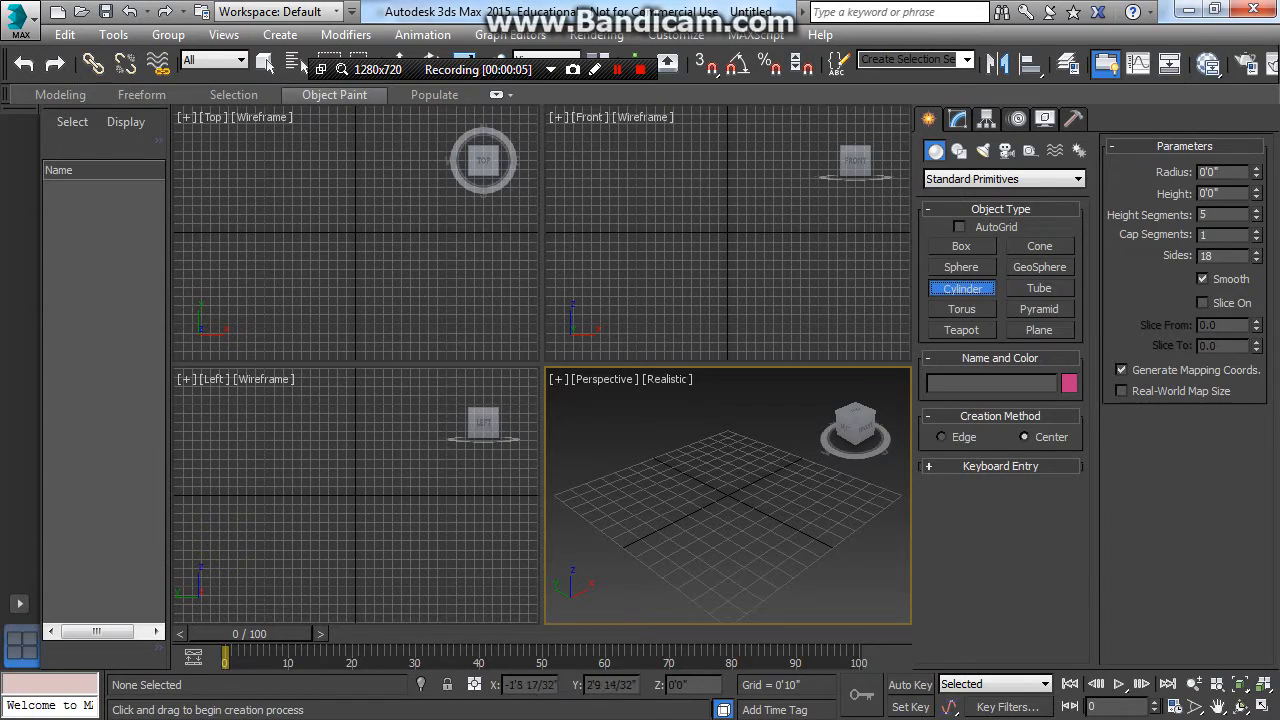
left_click_drag(340, 195, 430, 195)
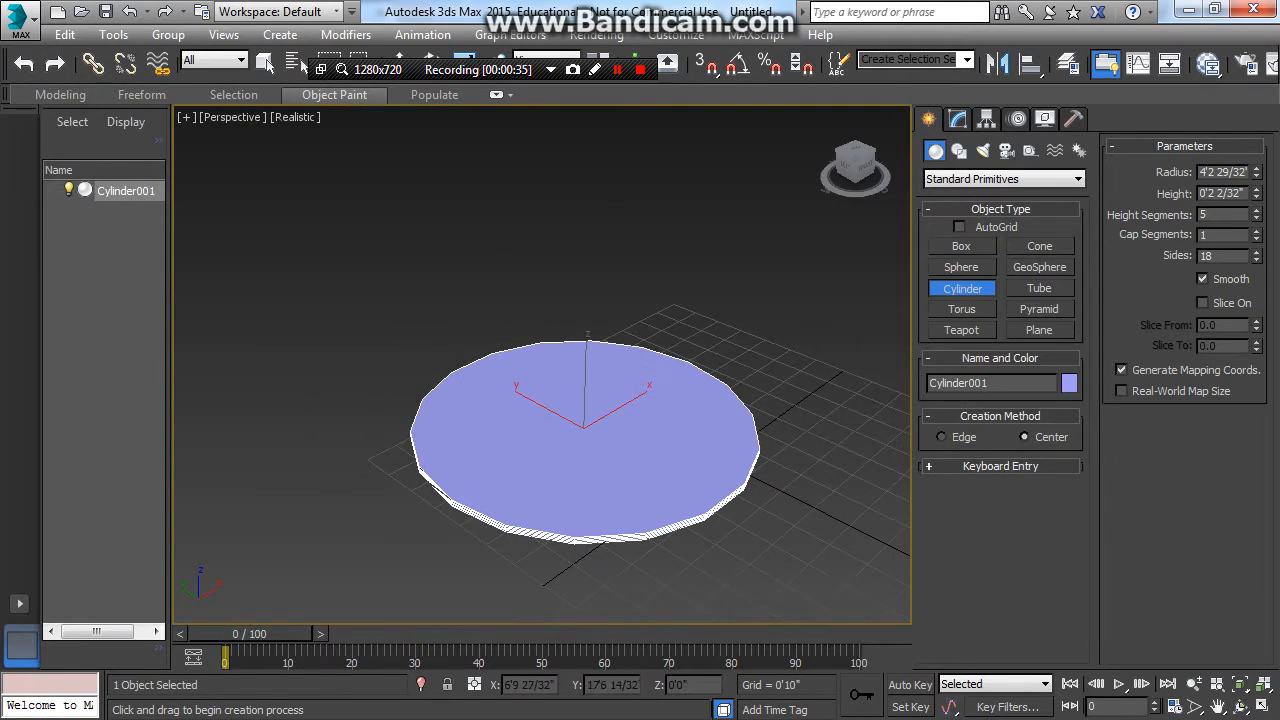
Step: Set the Perspective view's material display to Shaded Materials with Maps
left_click(294, 117)
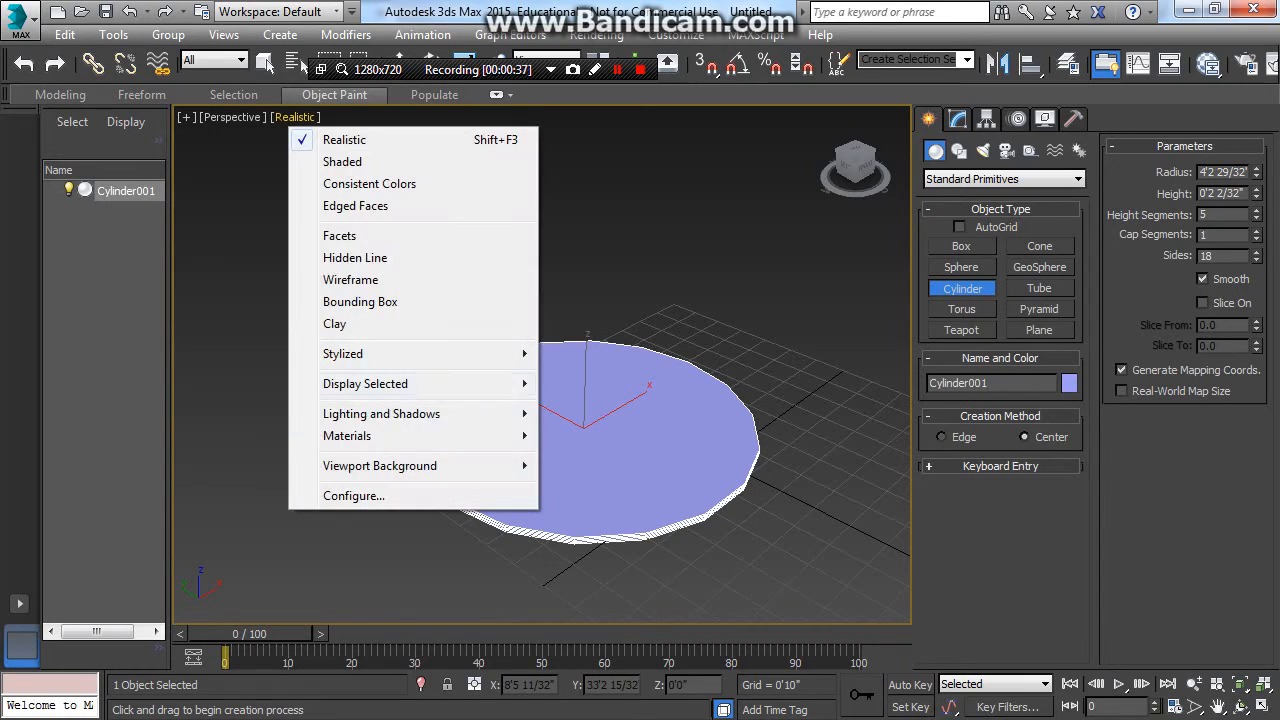
mouse_move(347, 435)
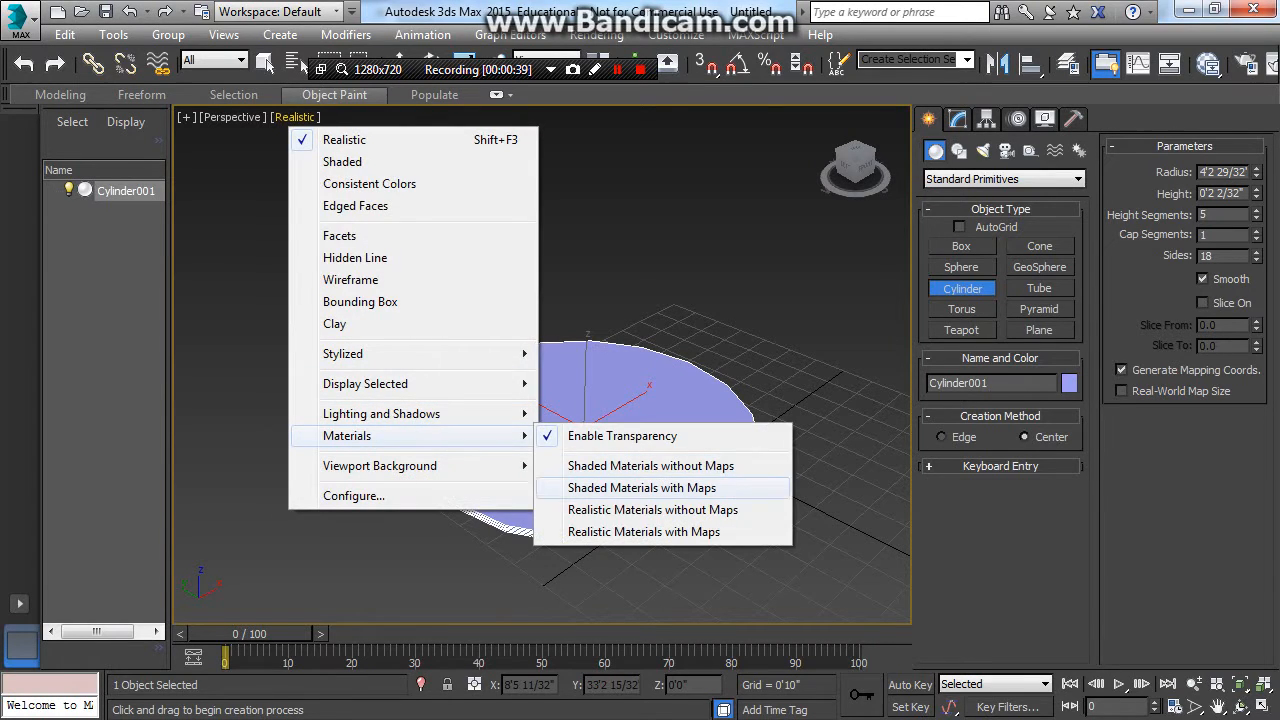
left_click(641, 487)
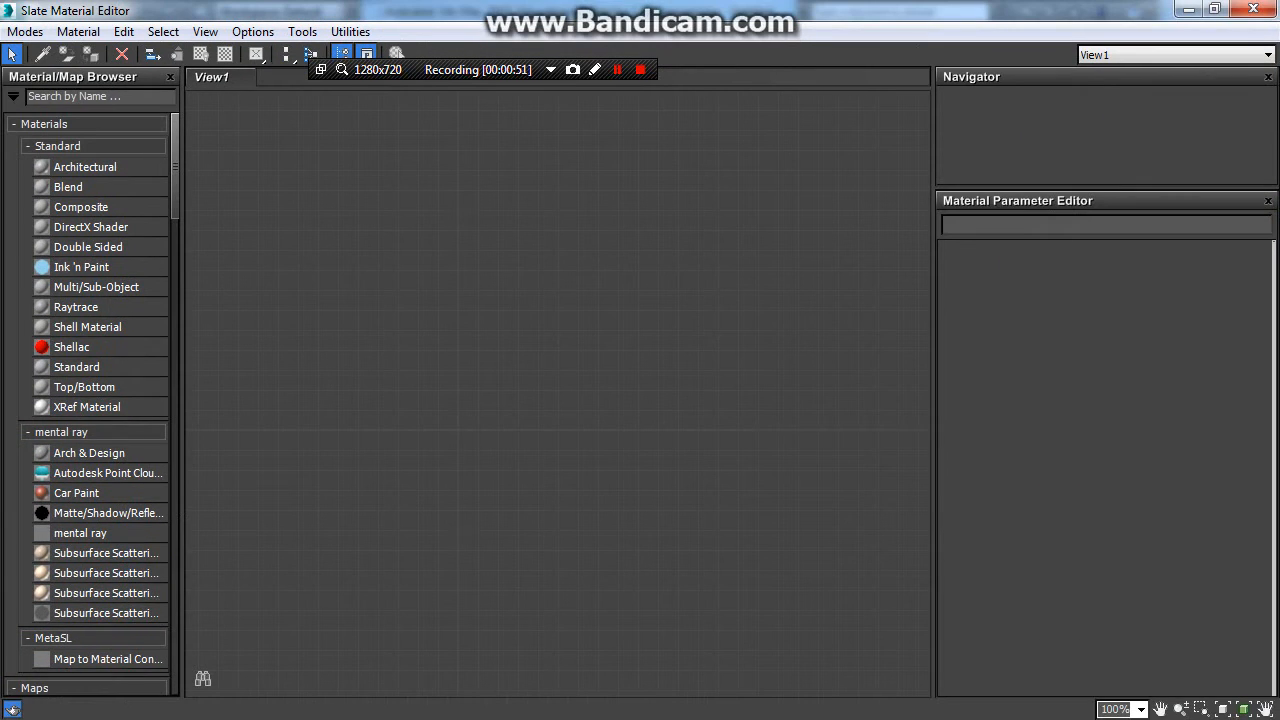
Step: Add a Standard material, Material #25, from the Material/Map Browser to the View1 canvas
scroll("down", 3)
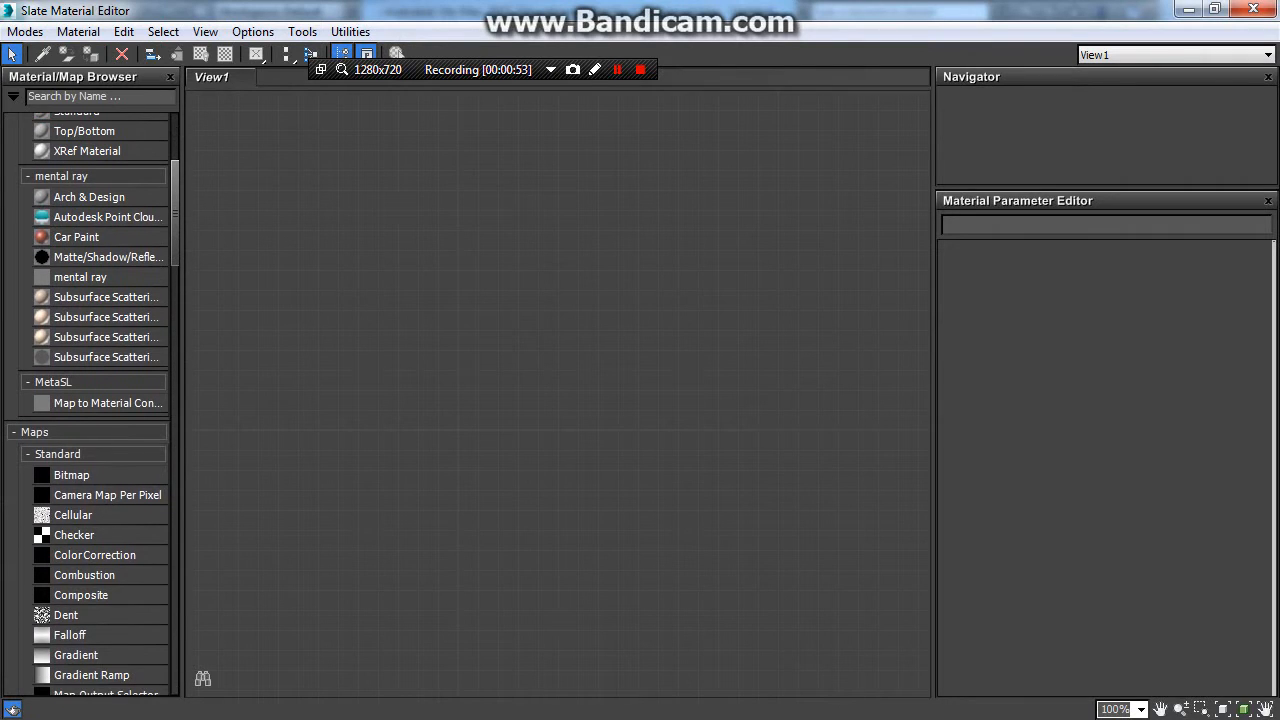
scroll("down", 3)
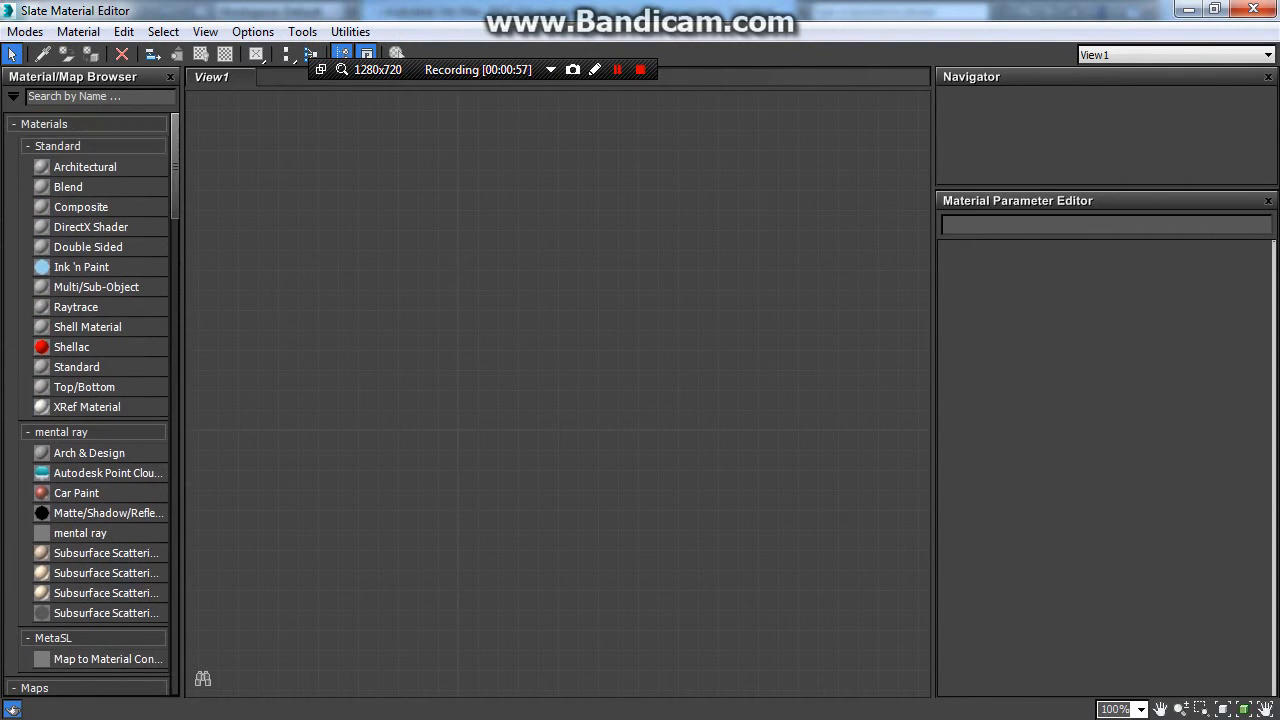
left_click(76, 366)
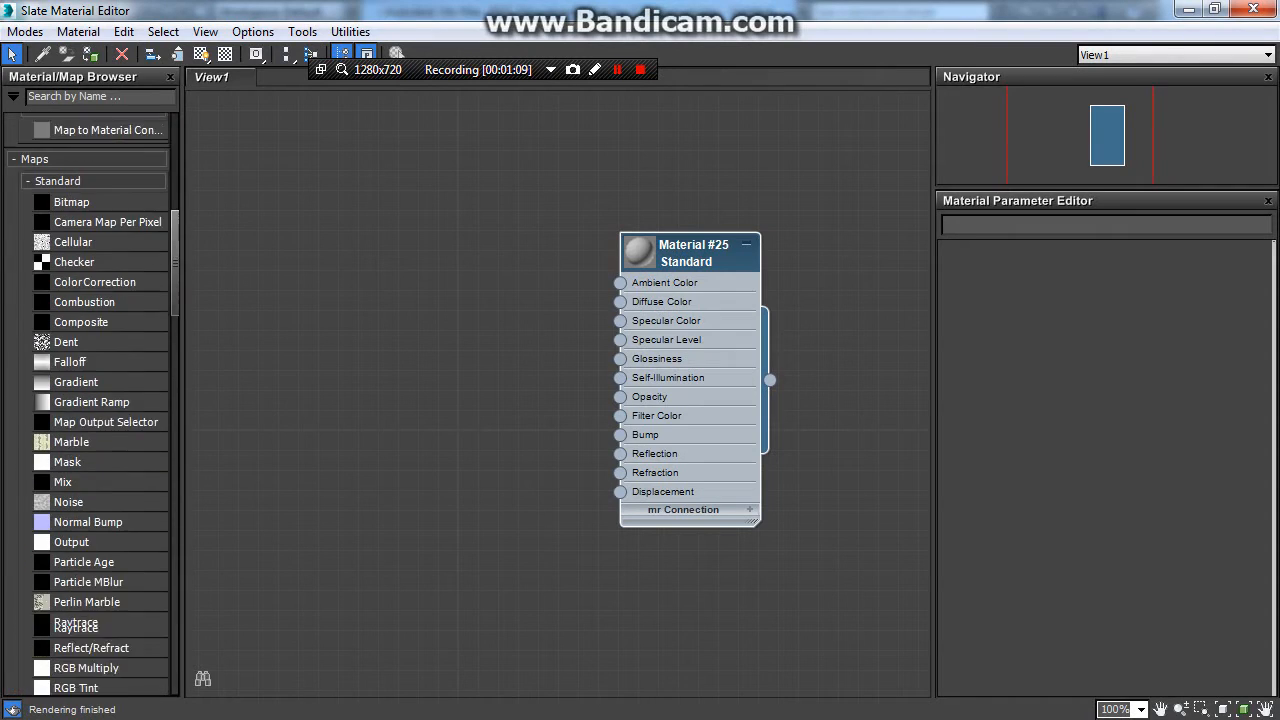
scroll("down", 3)
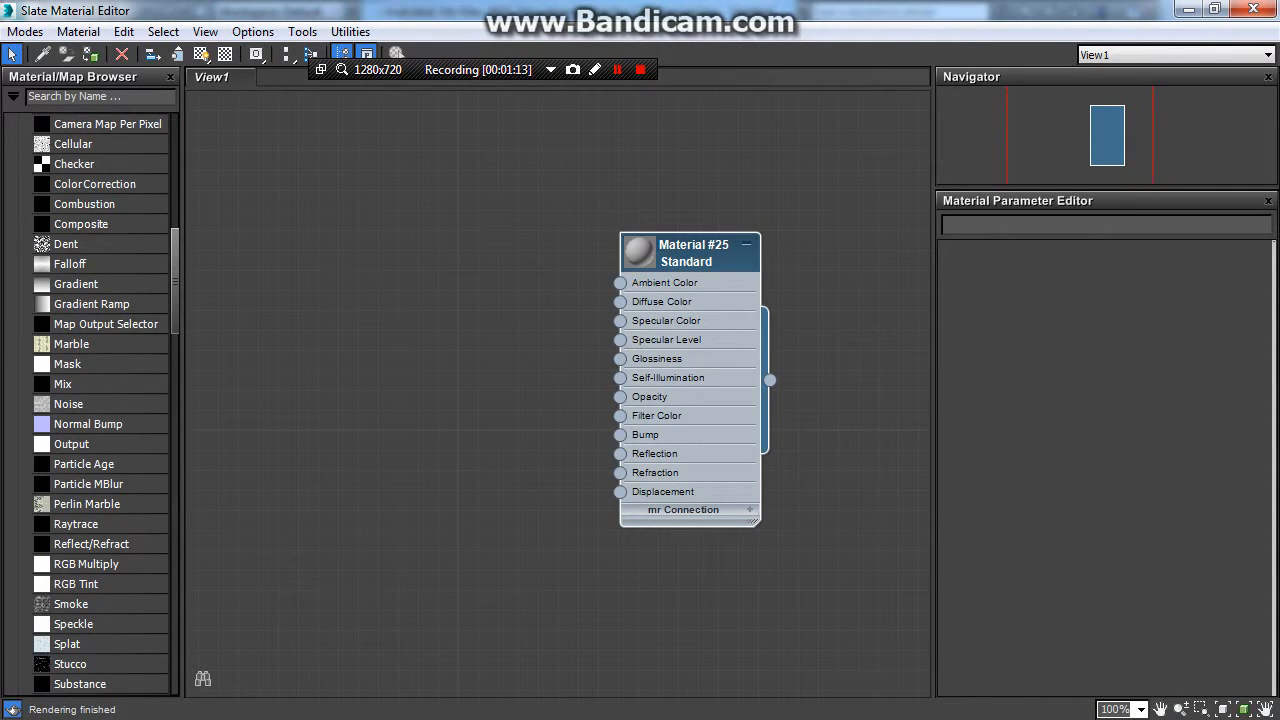
scroll("down", 3)
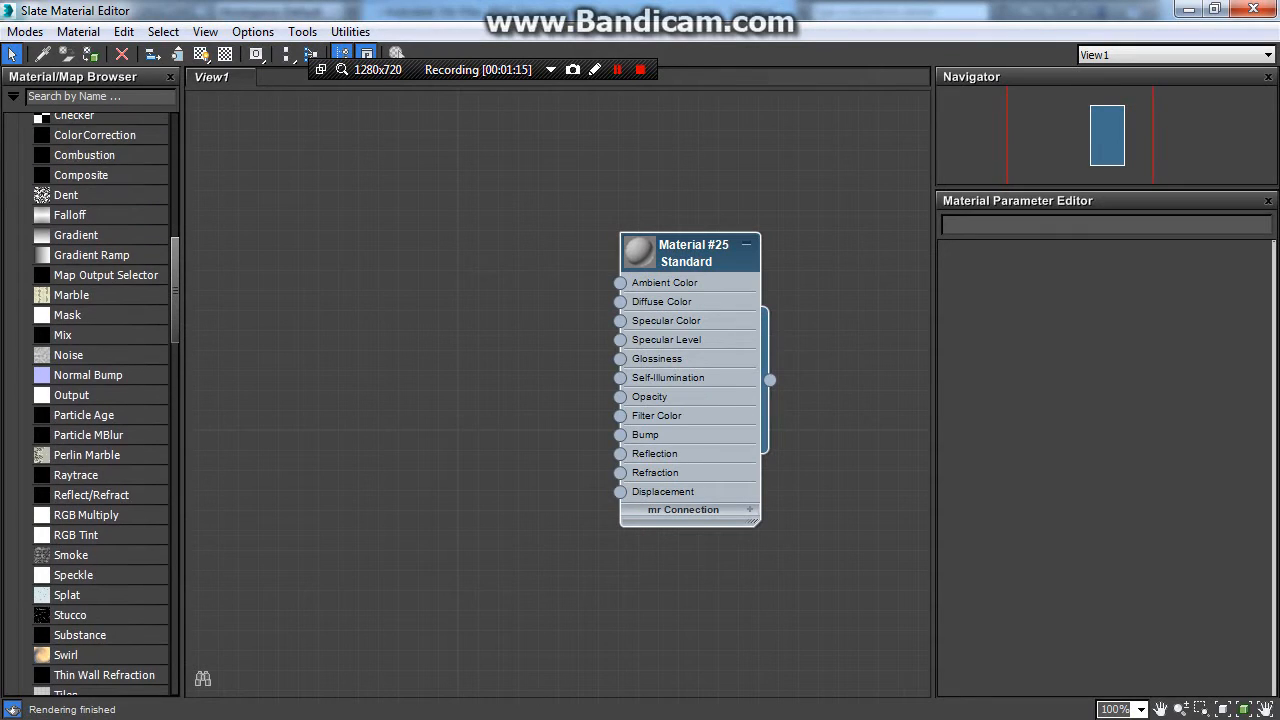
scroll("down", 3)
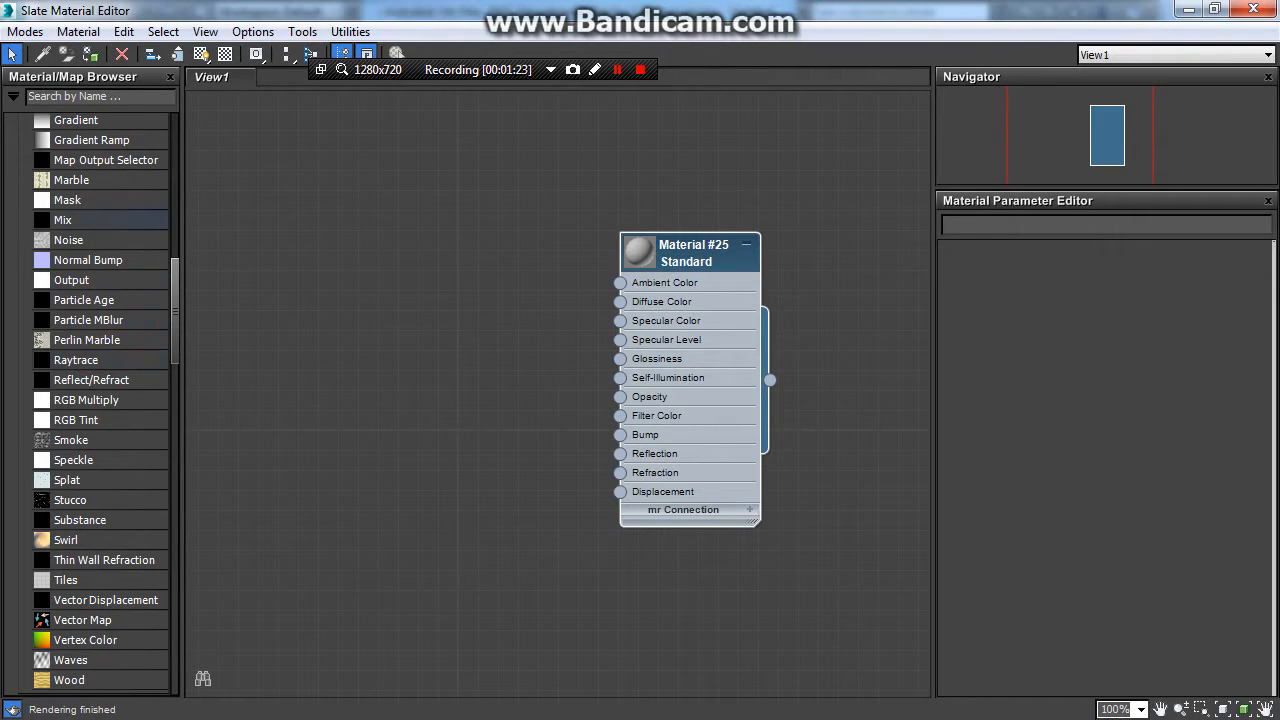
left_click(79, 519)
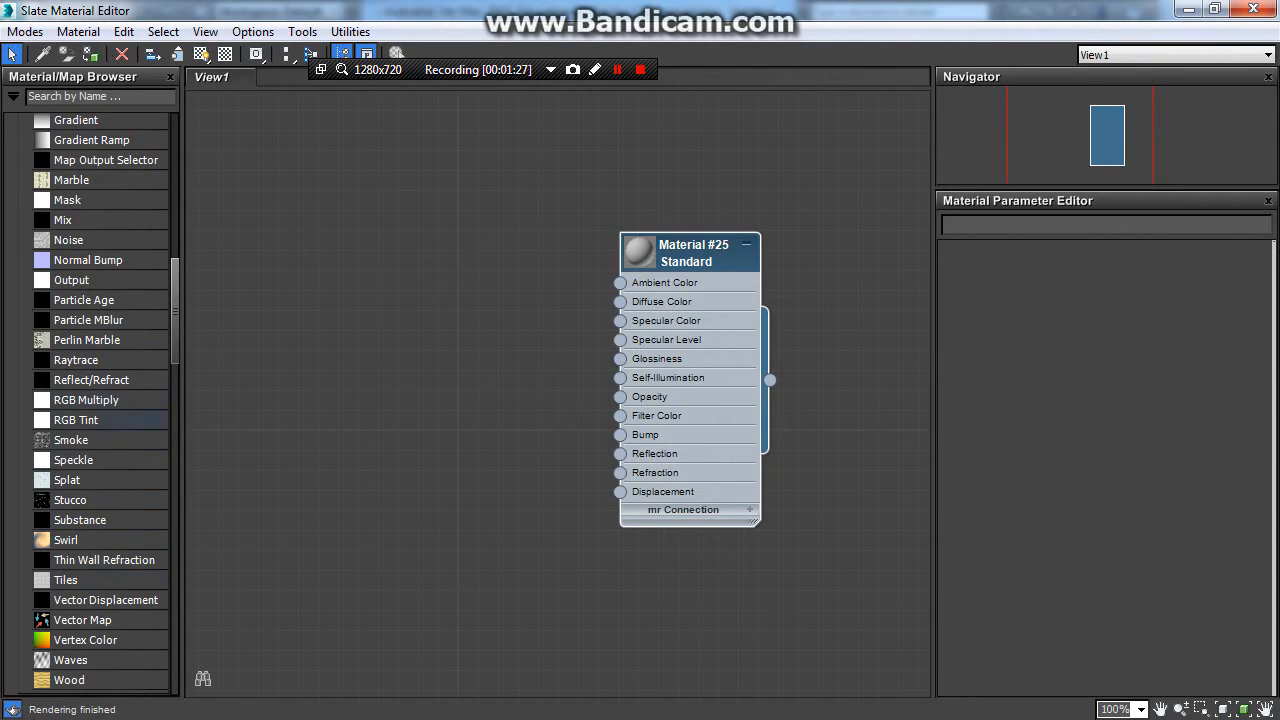
left_click(68, 240)
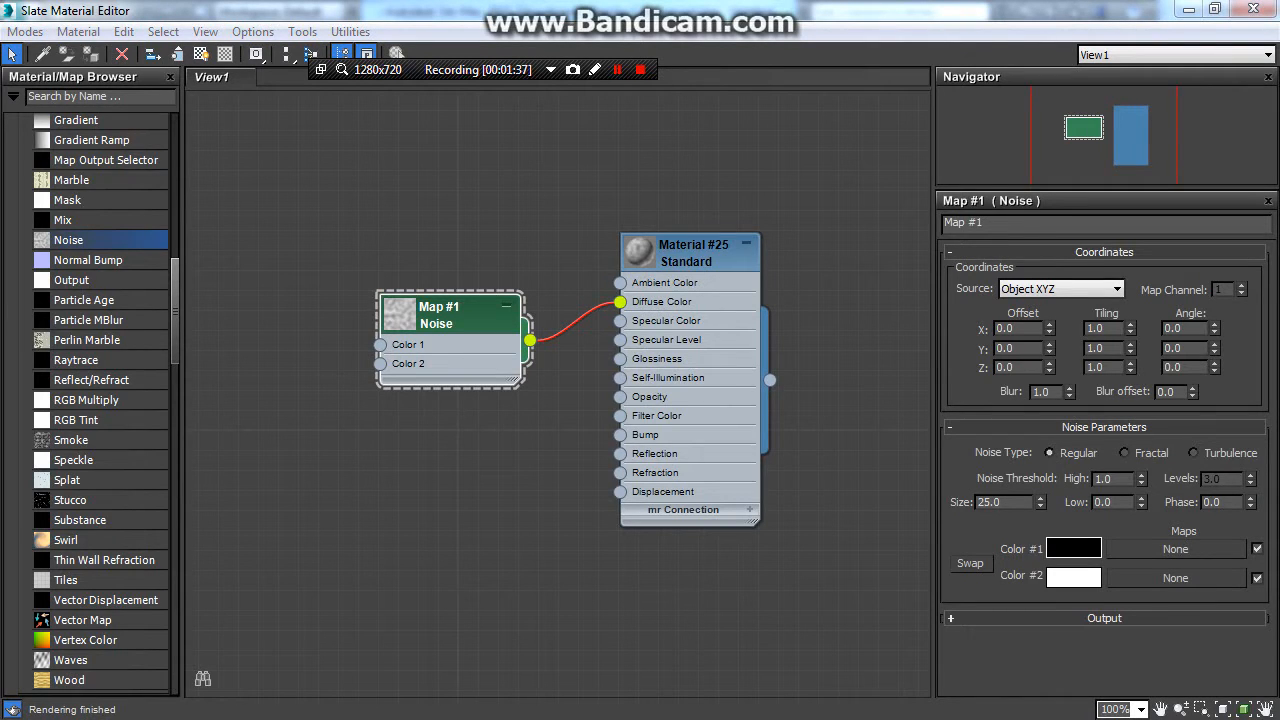
Step: Give the Noise map a pale cream cheese Color #1, then start choosing Color #2
left_click(1073, 548)
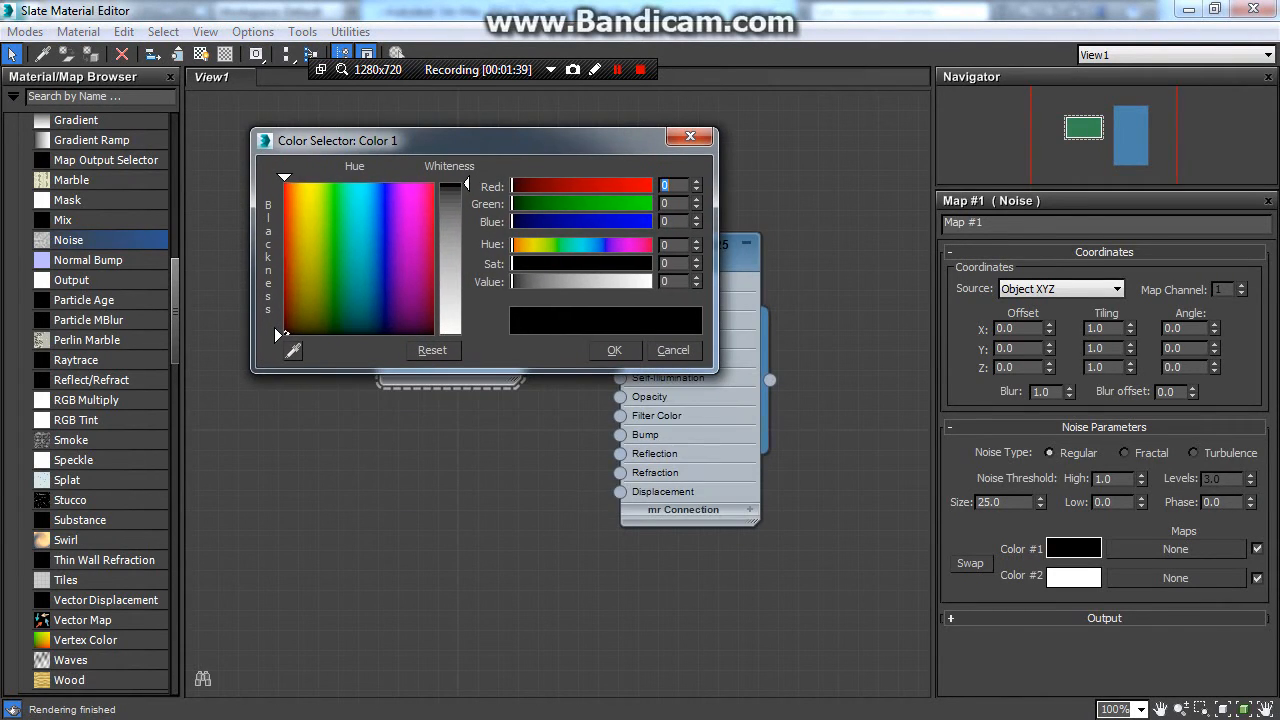
left_click(322, 302)
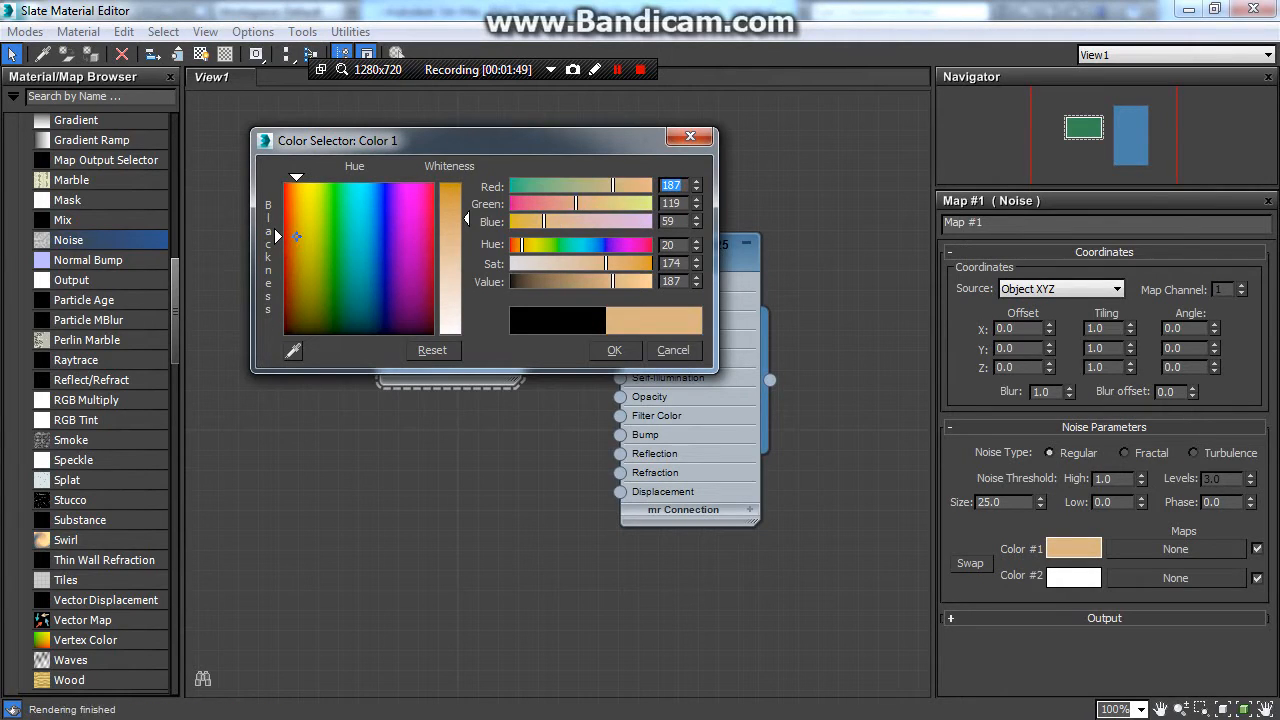
left_click(312, 229)
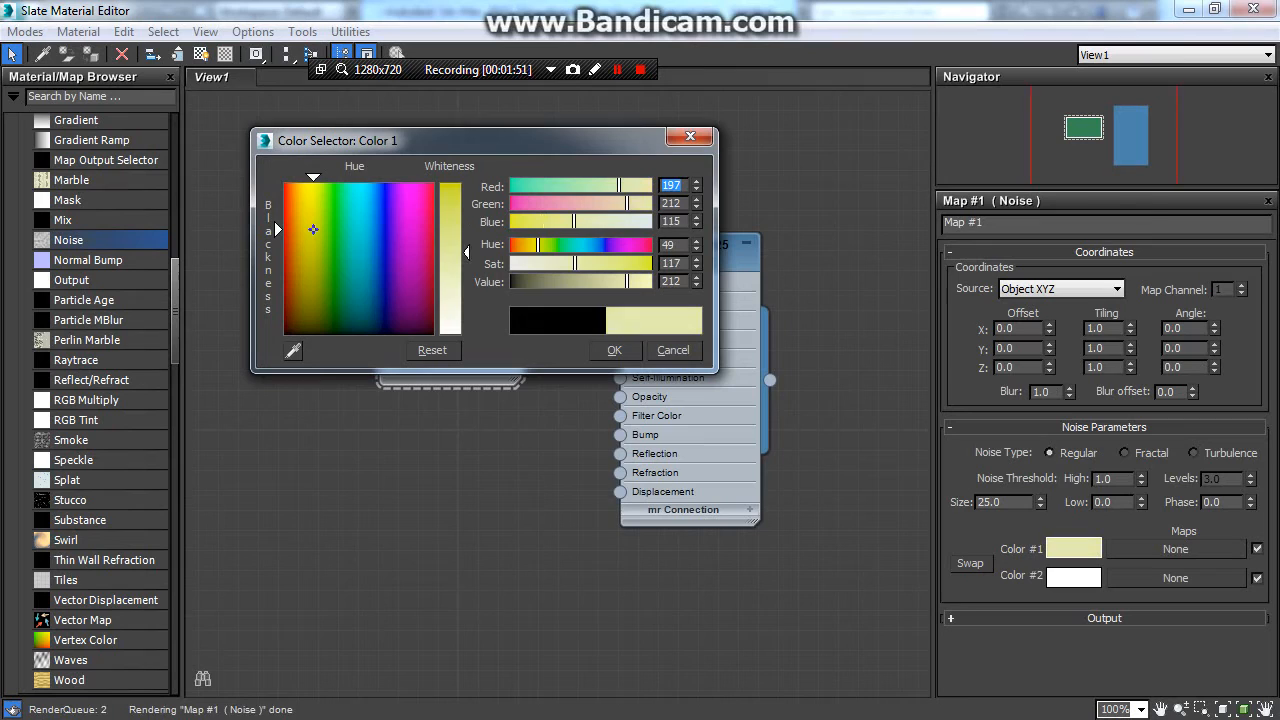
left_click(298, 215)
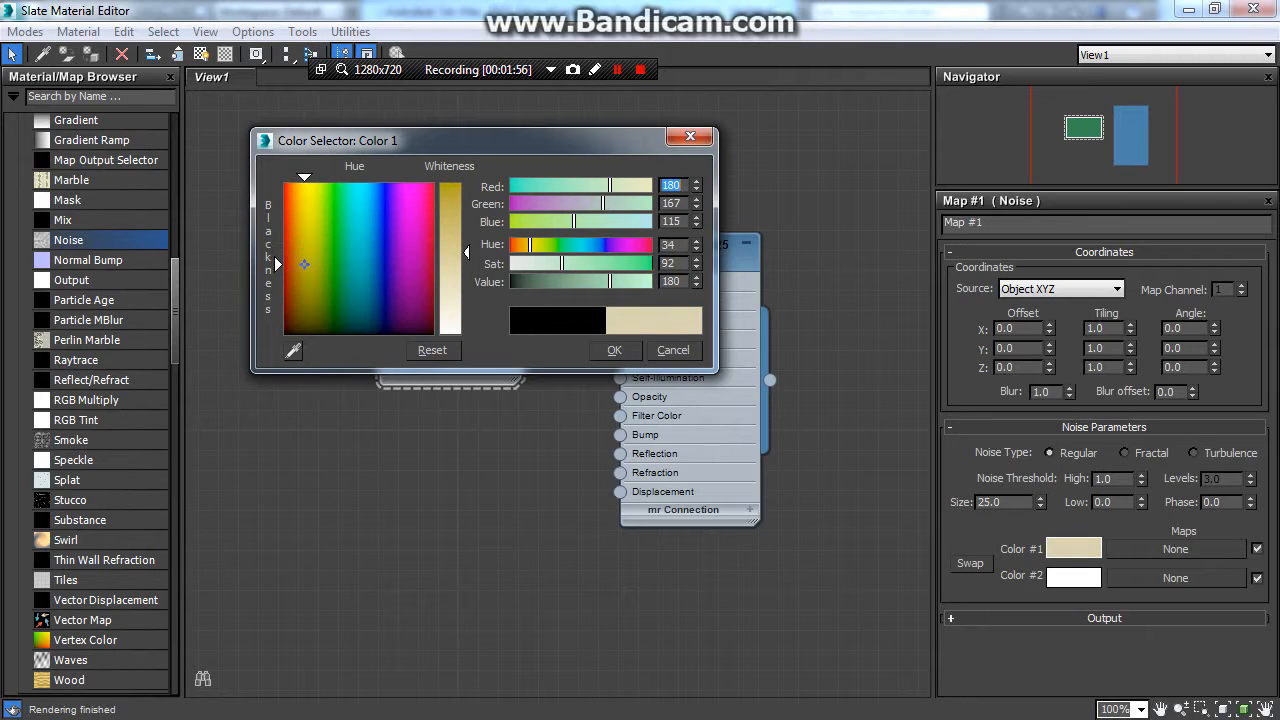
left_click(614, 350)
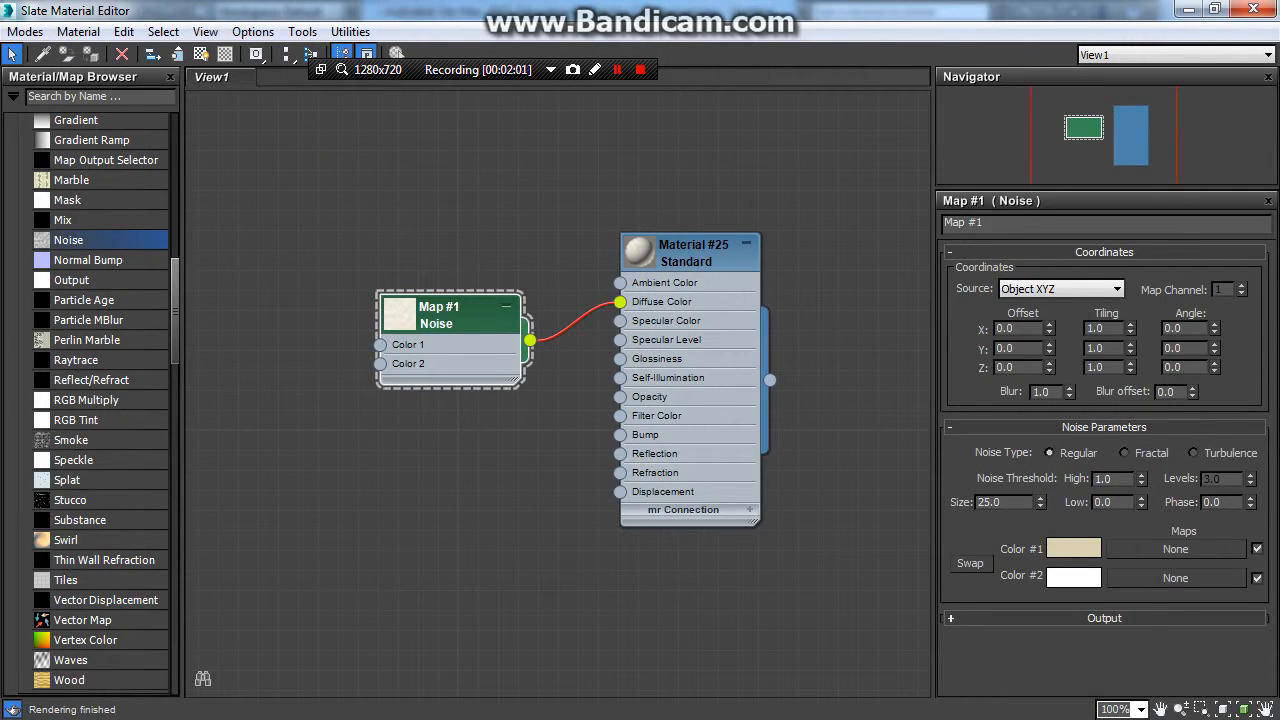
left_click(1073, 577)
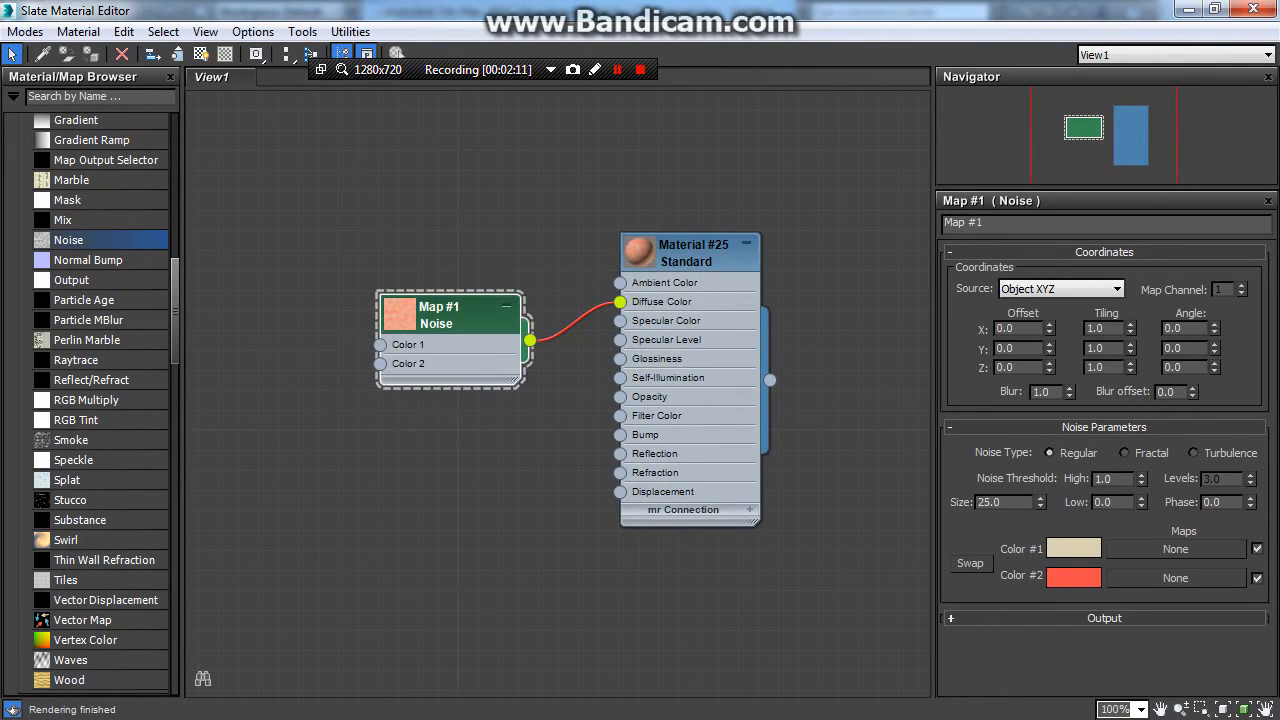
Step: Shrink the Slate Material Editor to a smaller floating window over the viewport
right_click(688, 252)
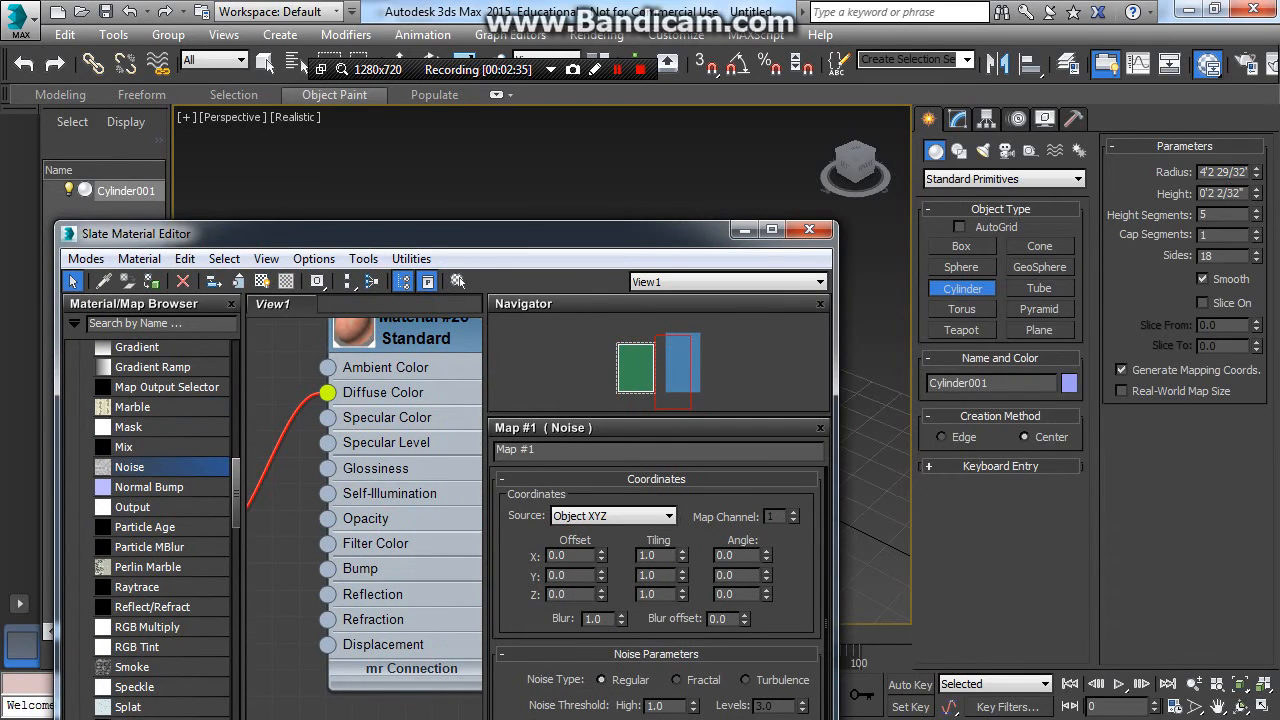
left_click_drag(135, 233, 80, 452)
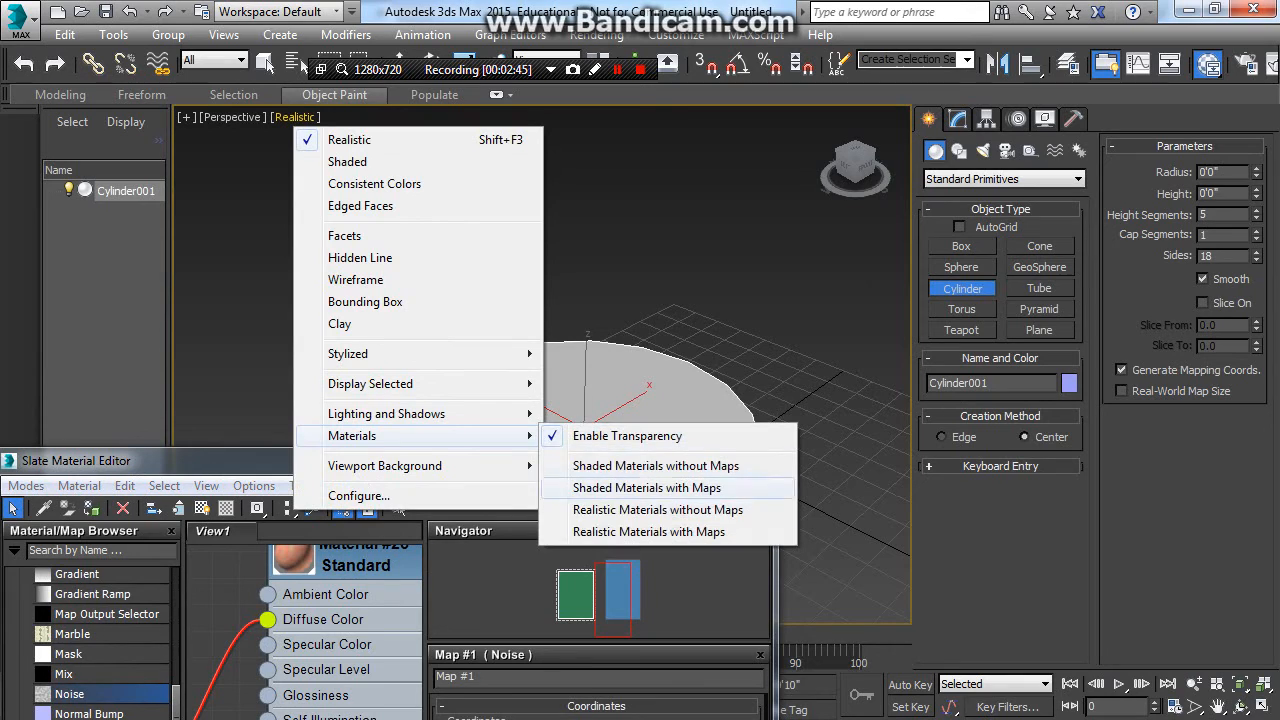
Step: Switch the Perspective view to Shaded Materials with Maps
left_click(648, 487)
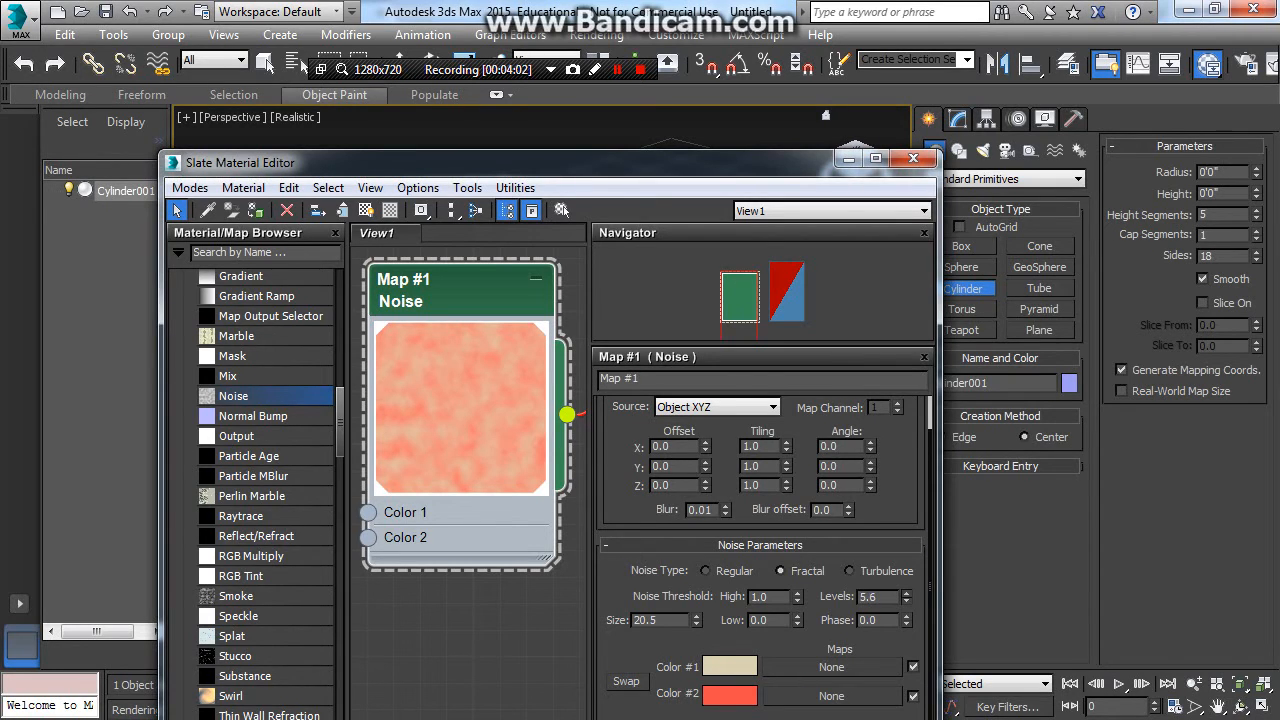
Step: Set the fractal Noise to levels 5.9, size 17.7 and high threshold 0.63
left_click(908, 593)
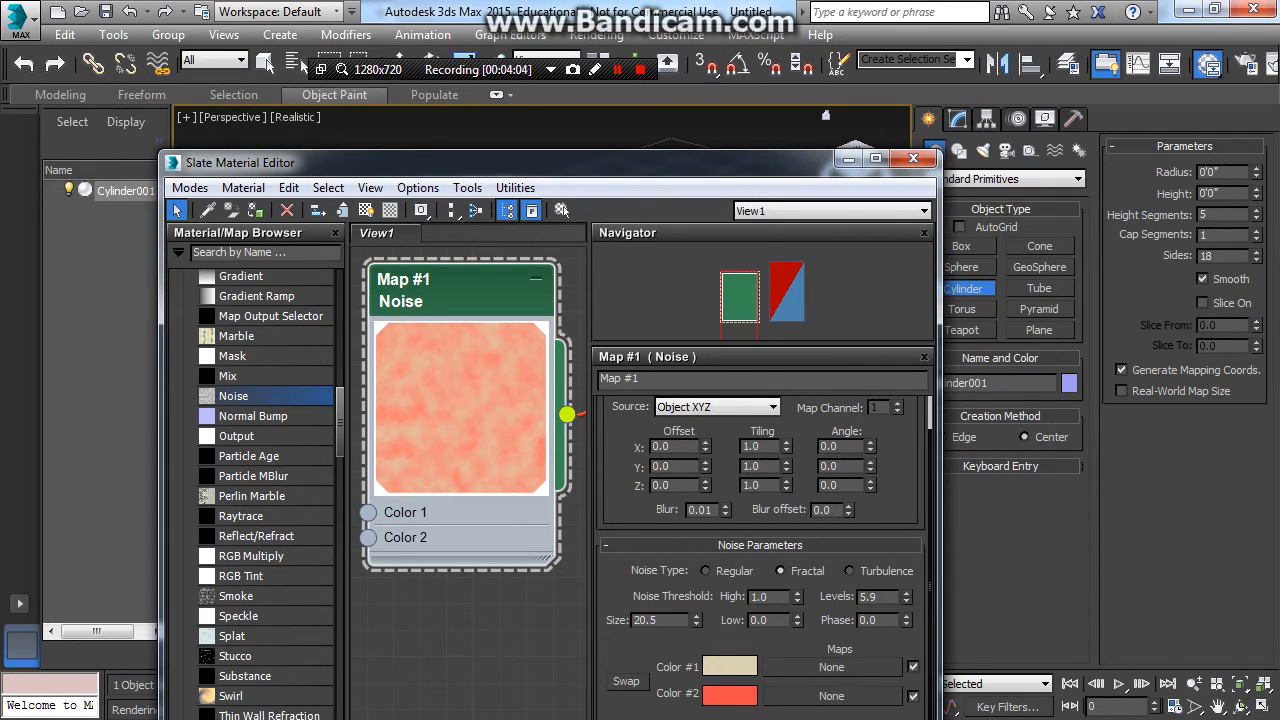
left_click(695, 615)
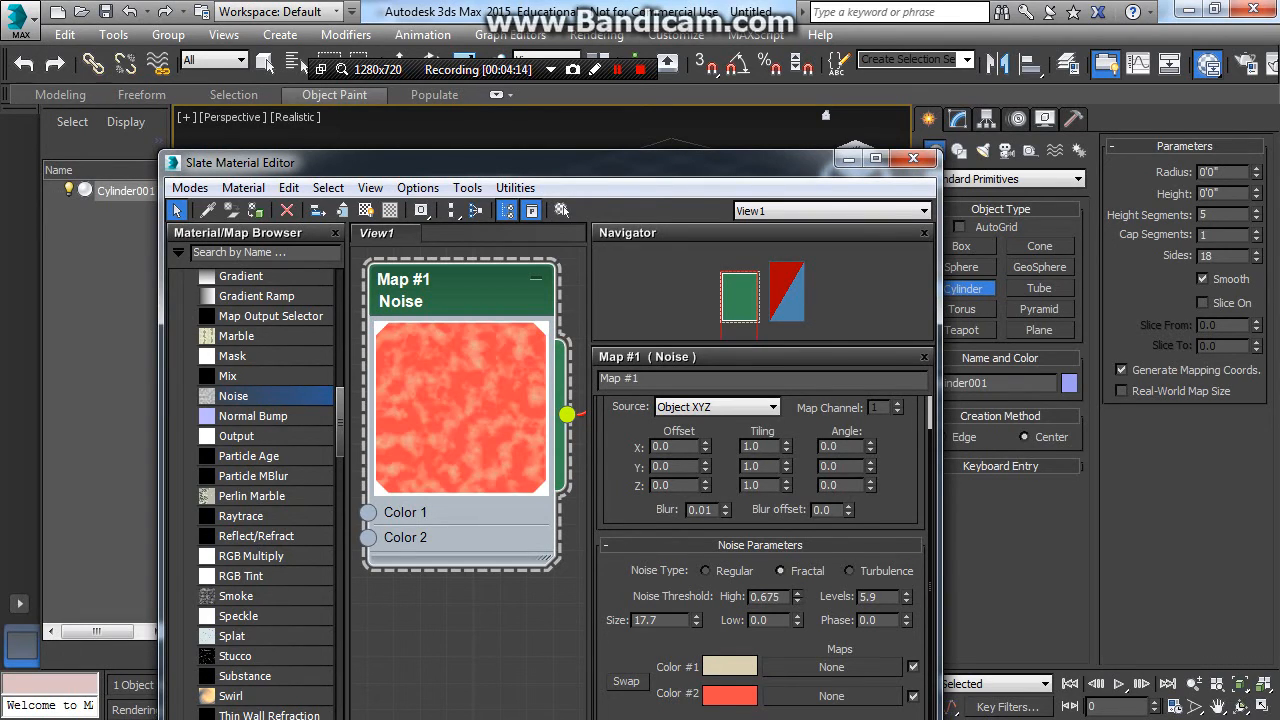
left_click(791, 600)
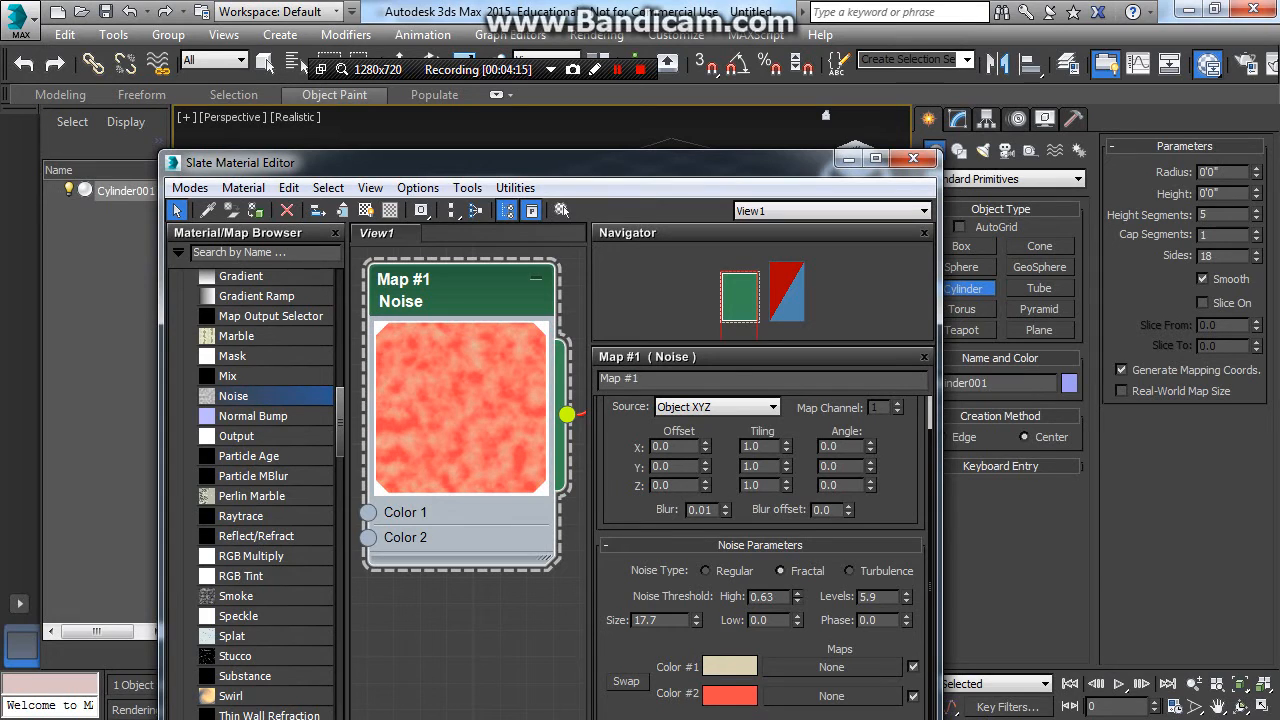